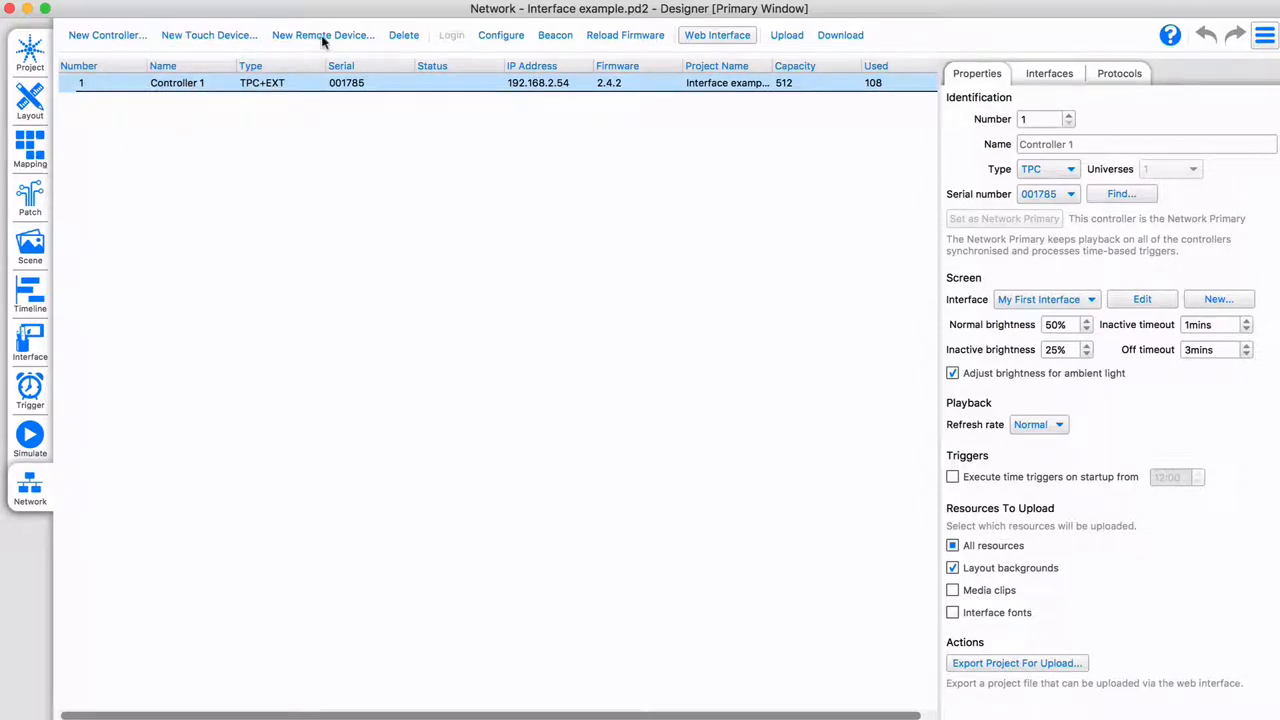
Add a new remote device of type RIO 80, number 1, under Controller 1 (TPC).
click(322, 36)
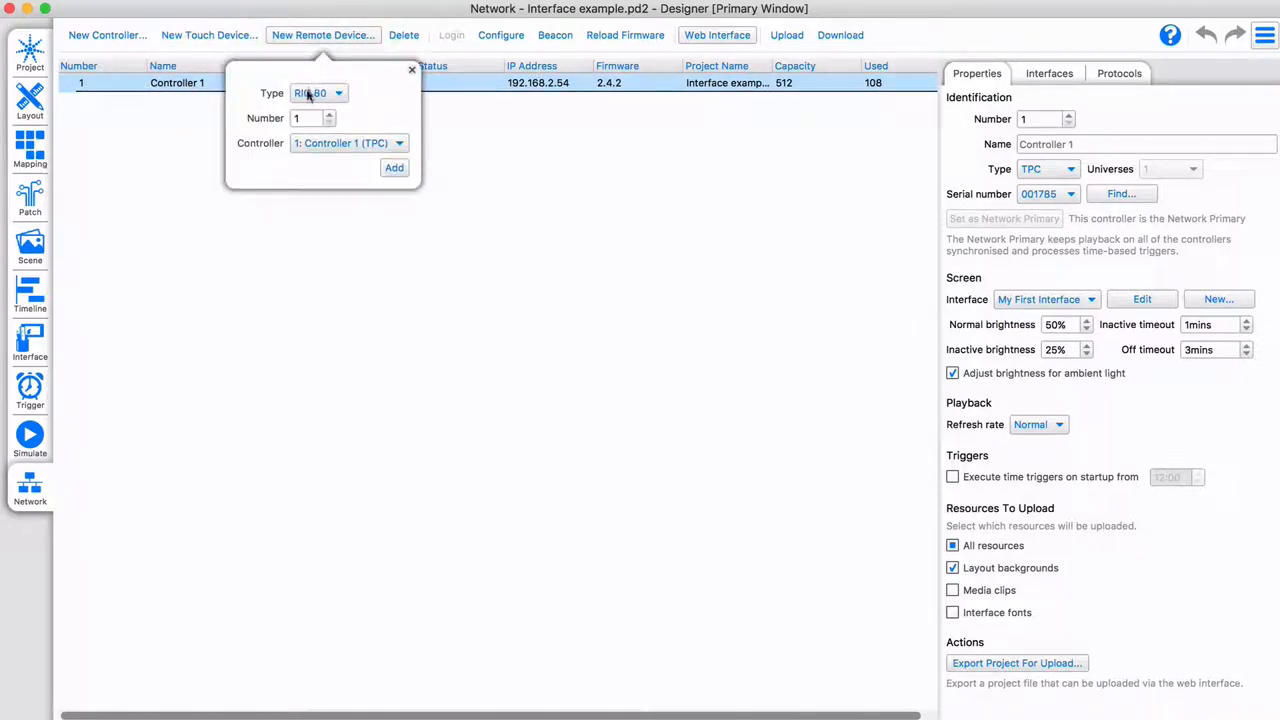
click(318, 92)
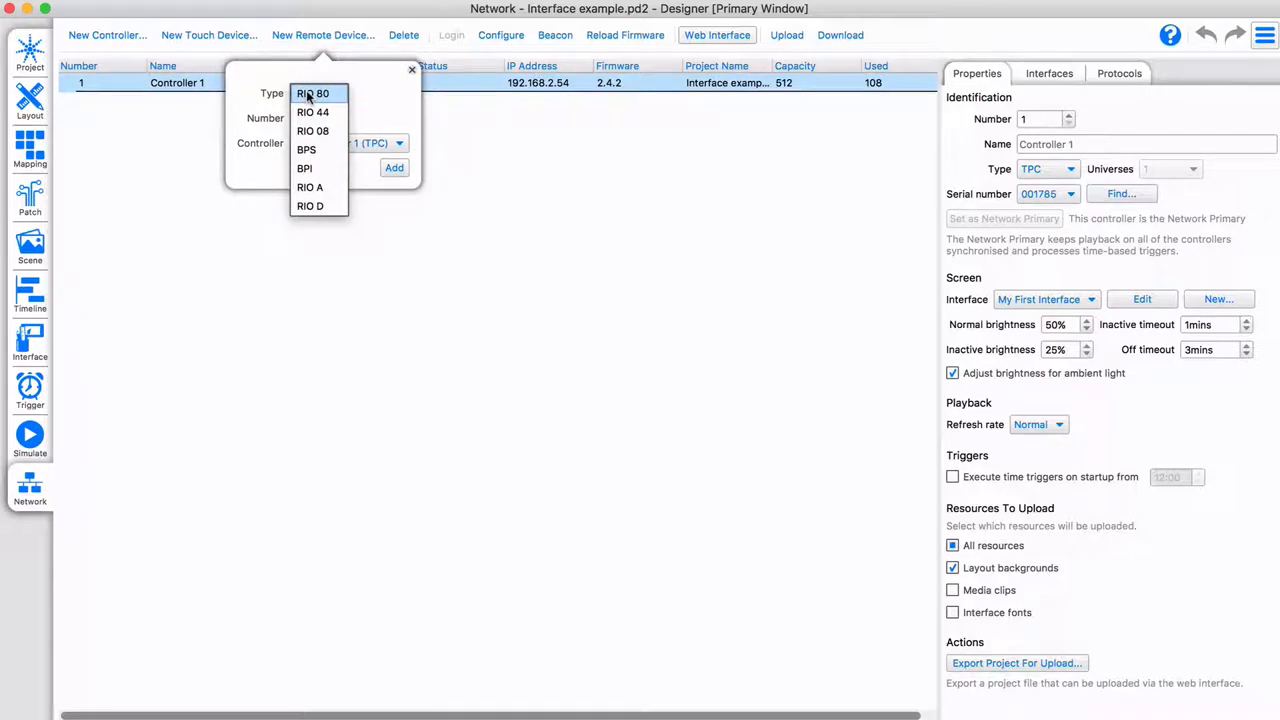
click(312, 94)
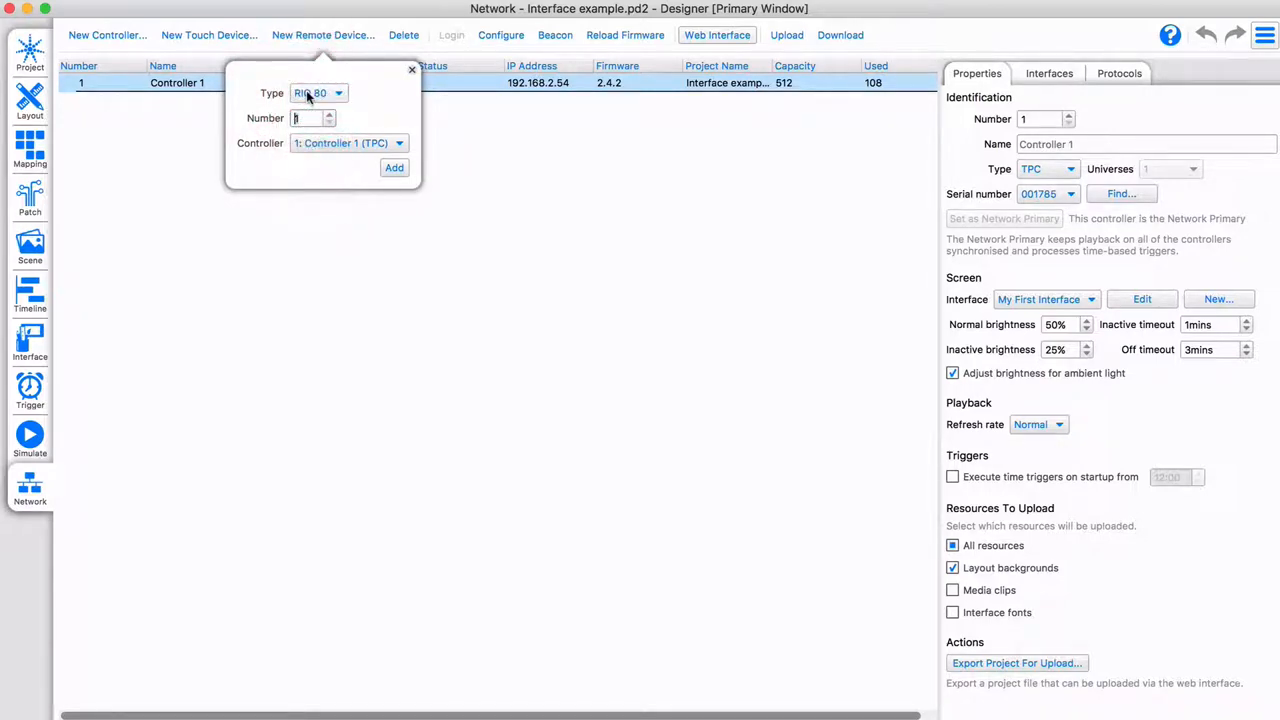
click(394, 168)
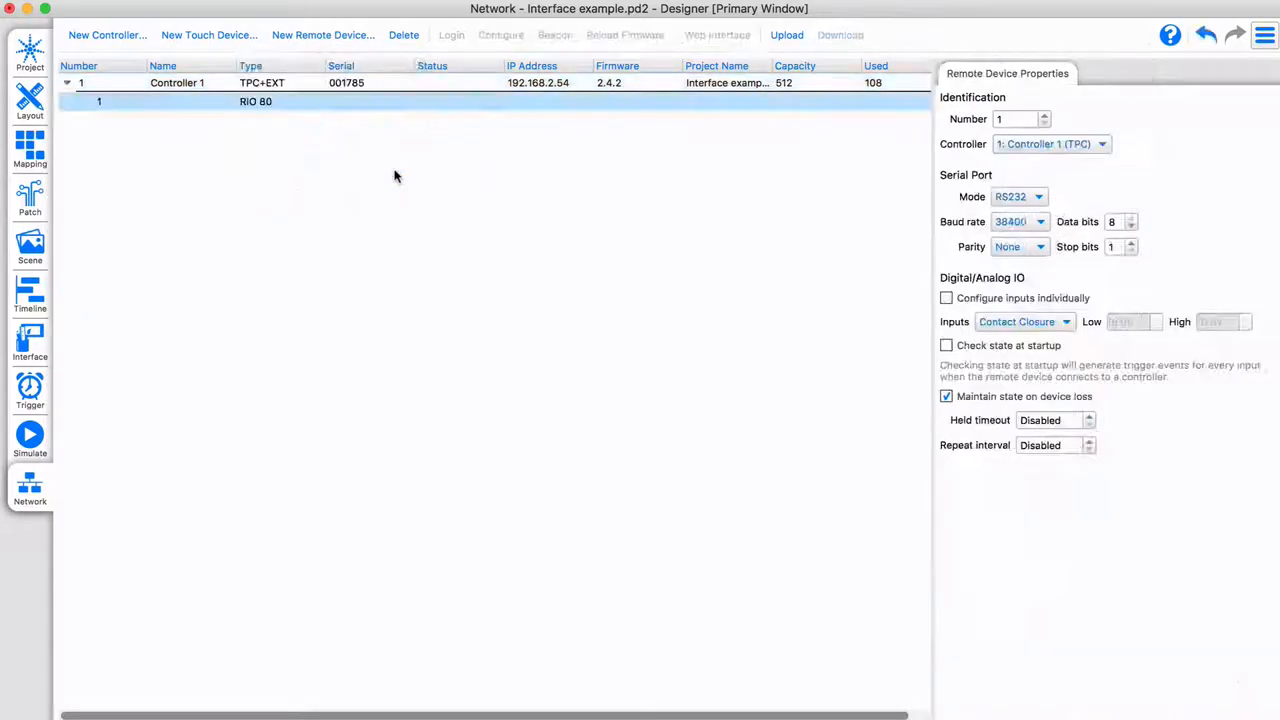
click(1018, 196)
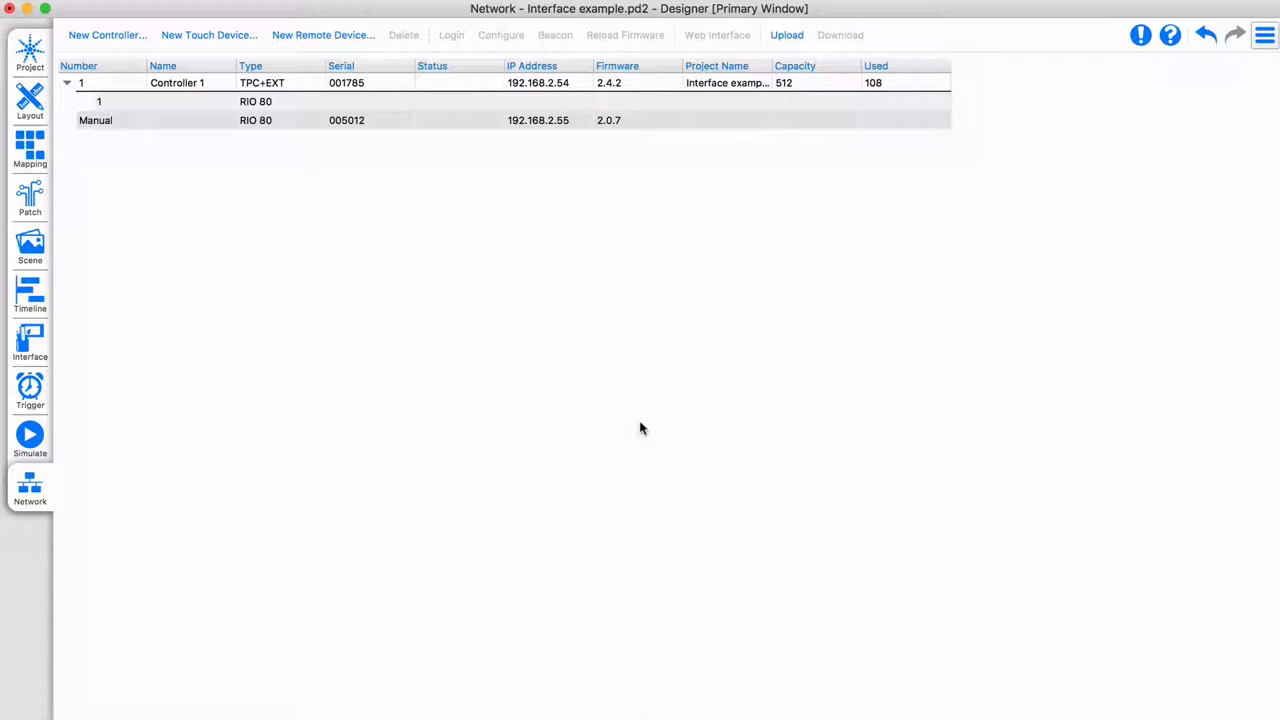
Associate the discovered Manual RIO 80 hardware (serial 005012, 192.168.2.55) with remote device 1.
click(308, 120)
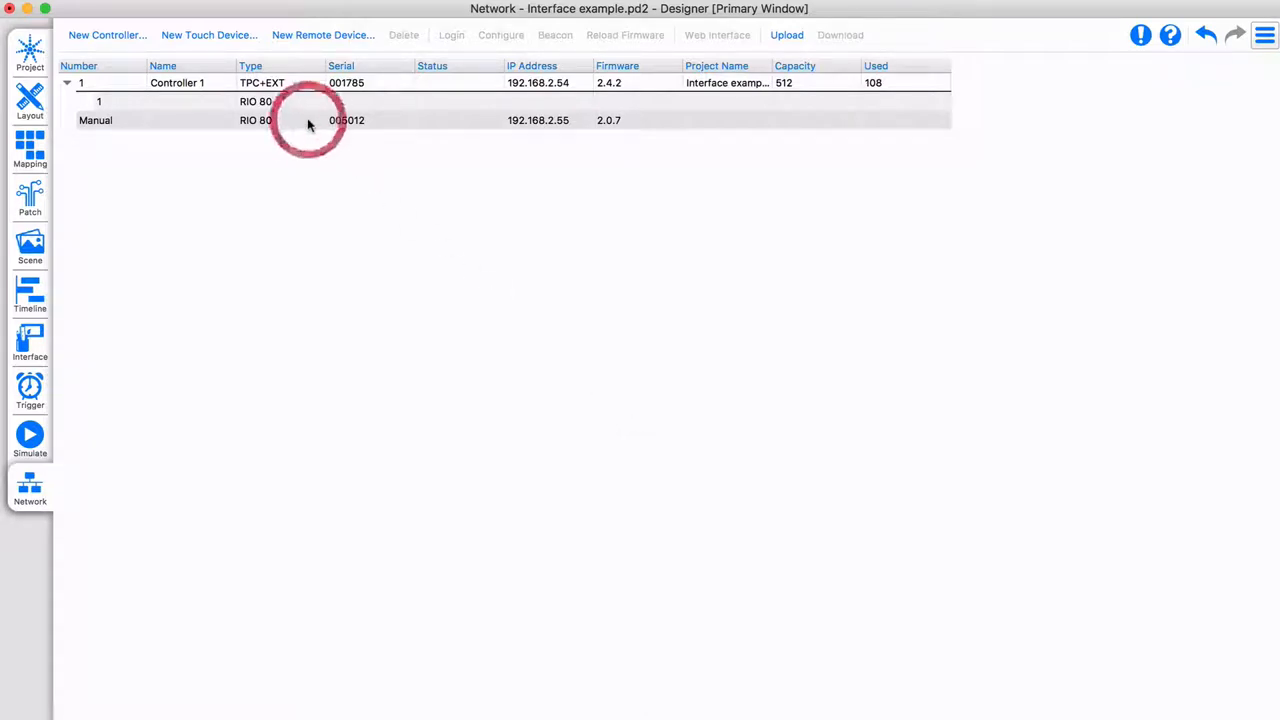
click(308, 120)
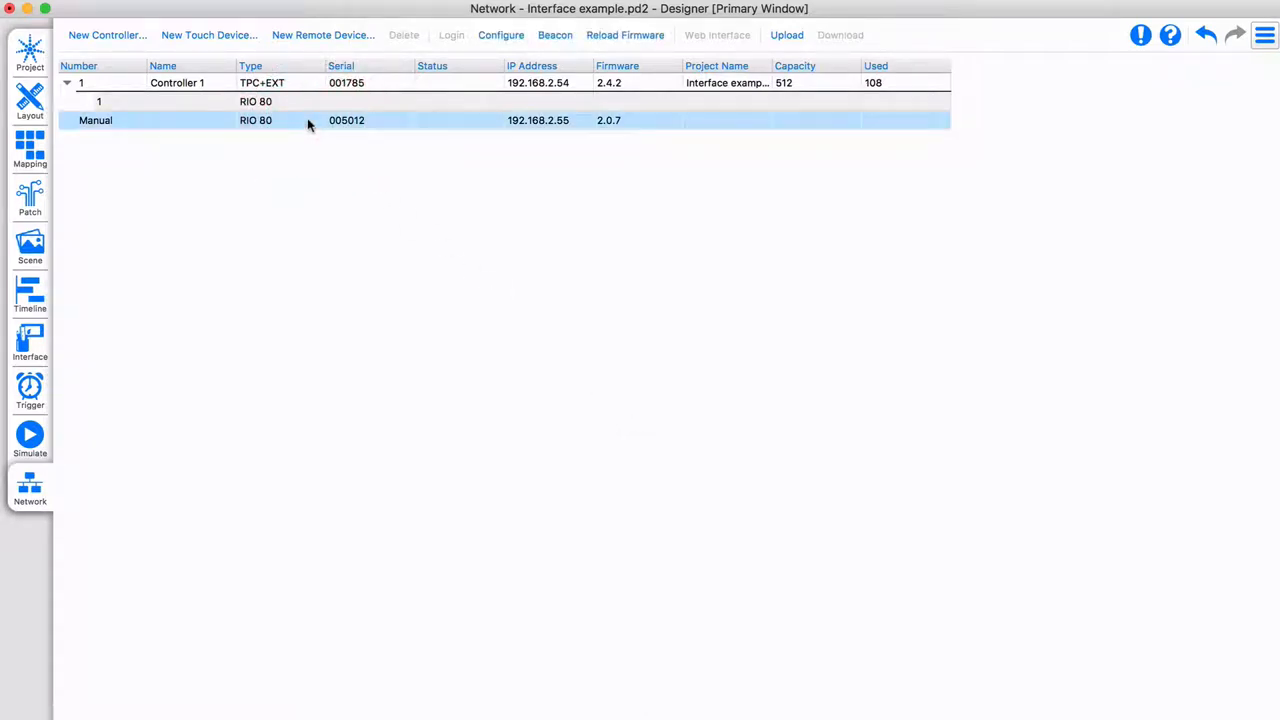
right_click(308, 120)
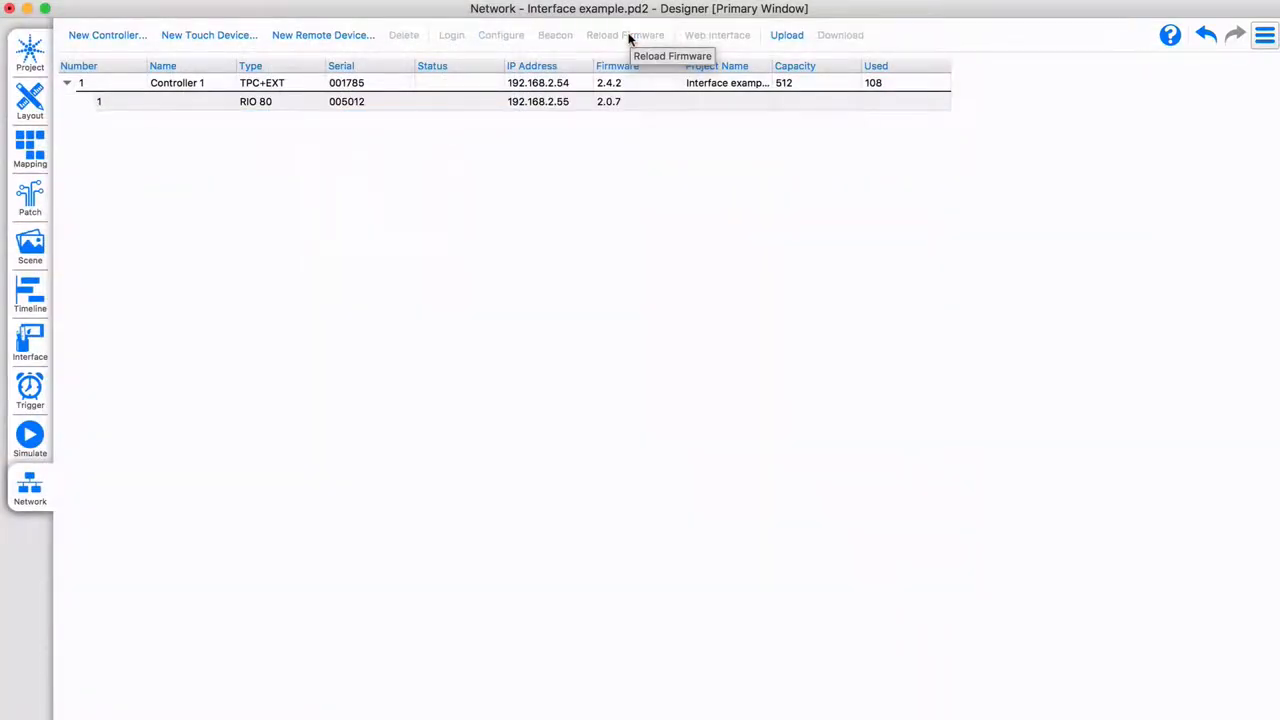
mouse_move(628, 38)
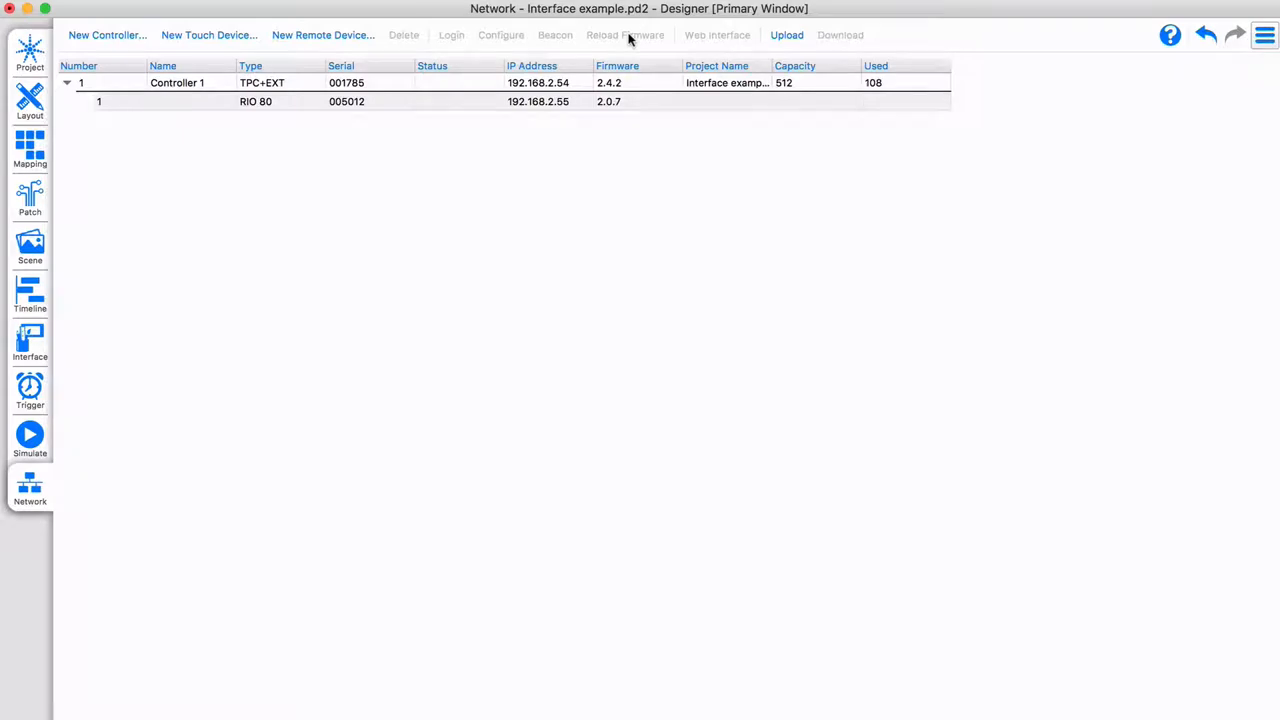